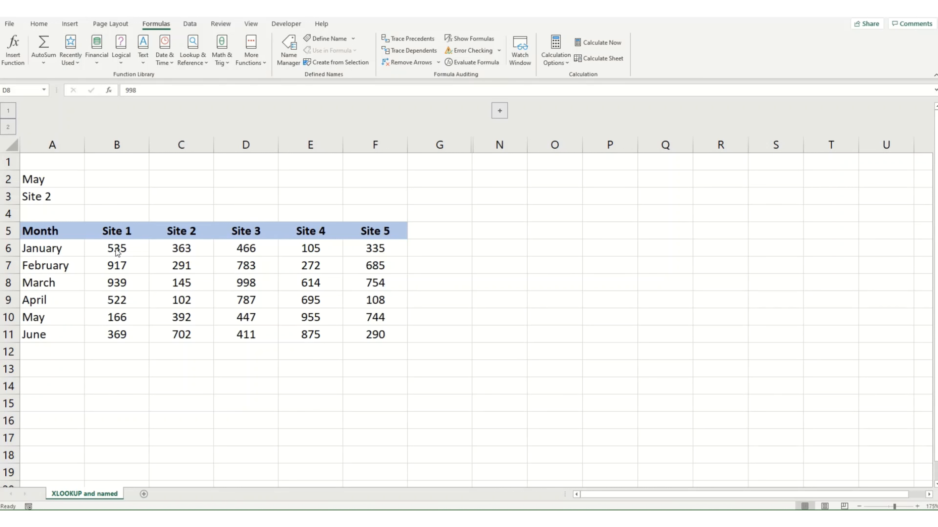
mouse_move(85, 206)
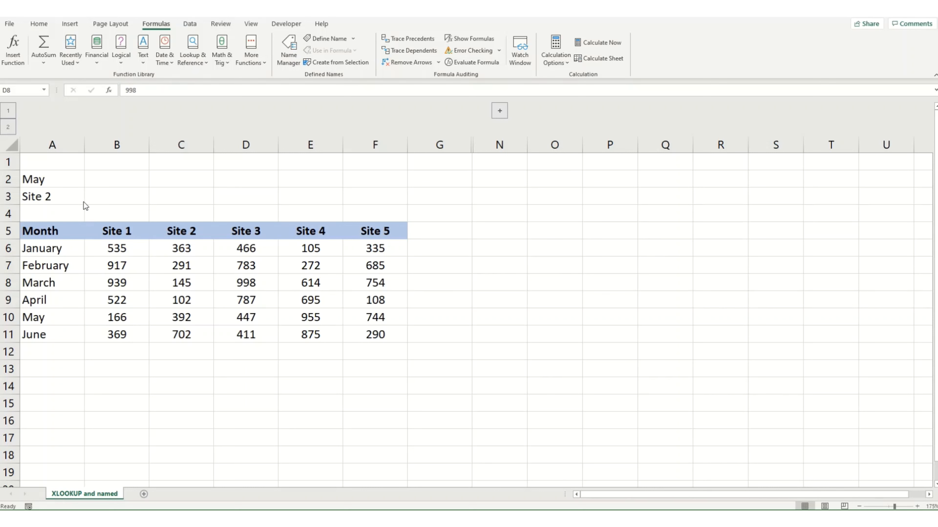
- Enter =XLOOKUP(A2,A6:A11,C6:C11) in B2 so May's Site 2 figure shows 392
click(116, 179)
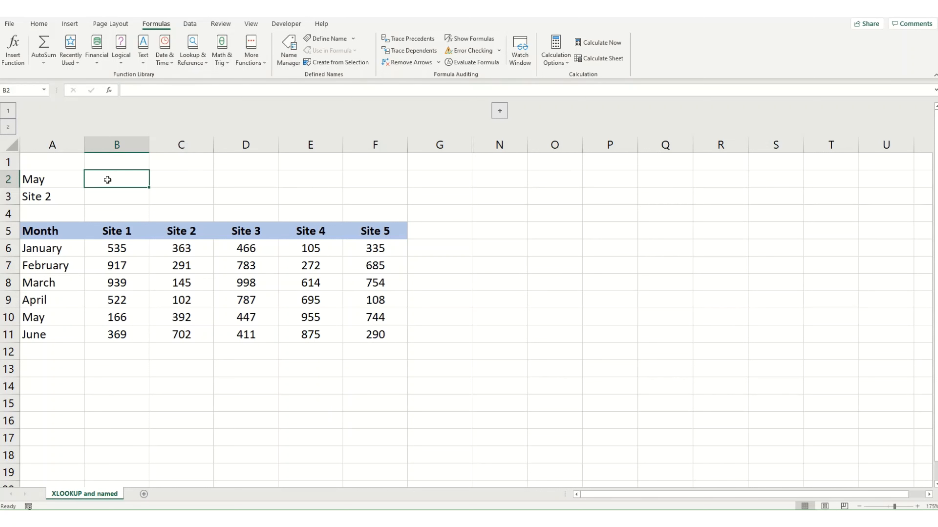
text(=xl)
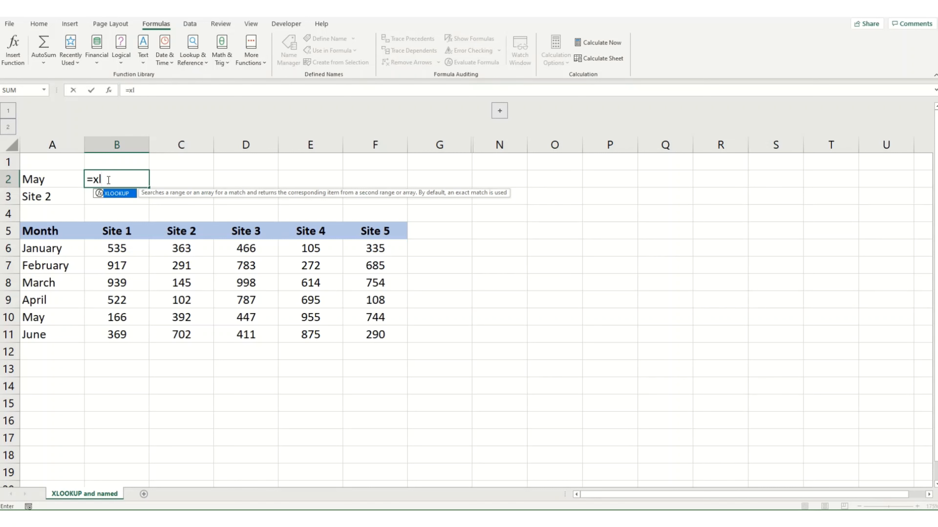
click(51, 178)
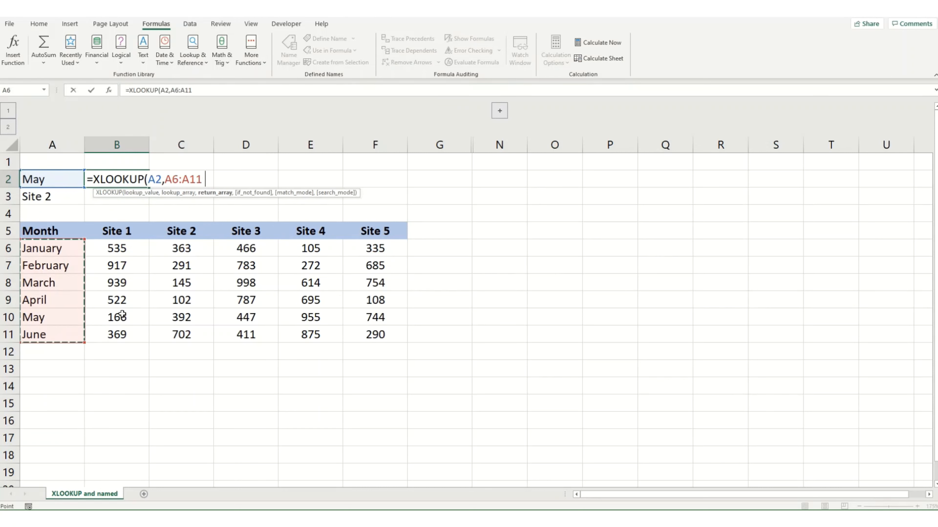
text(,C6:C11)
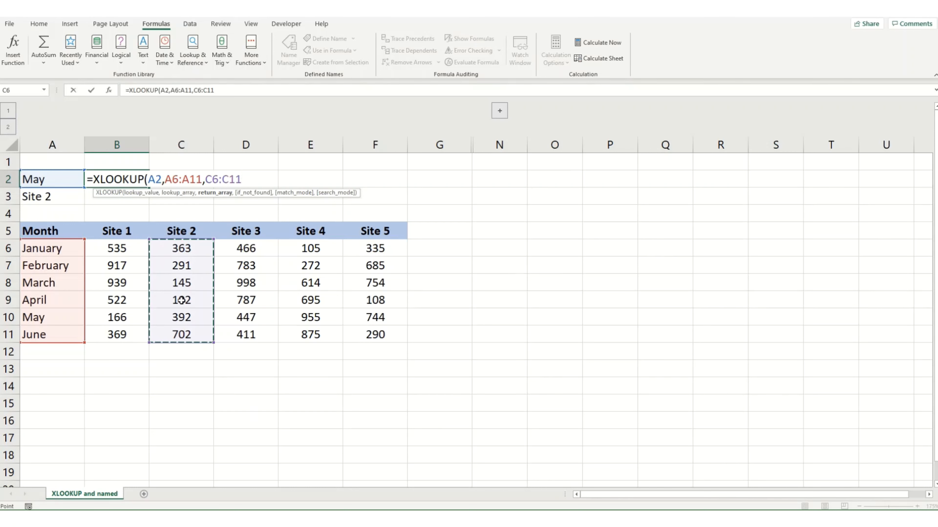
key(Return)
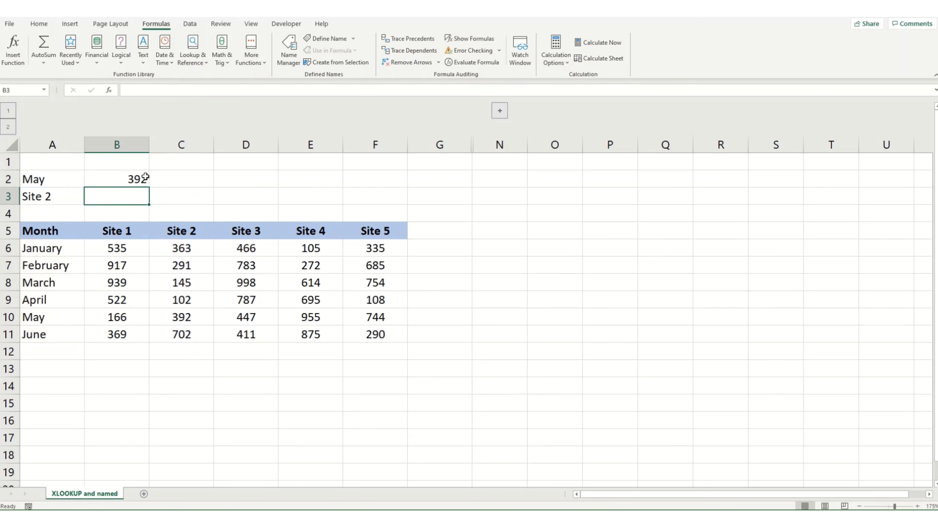
mouse_move(111, 198)
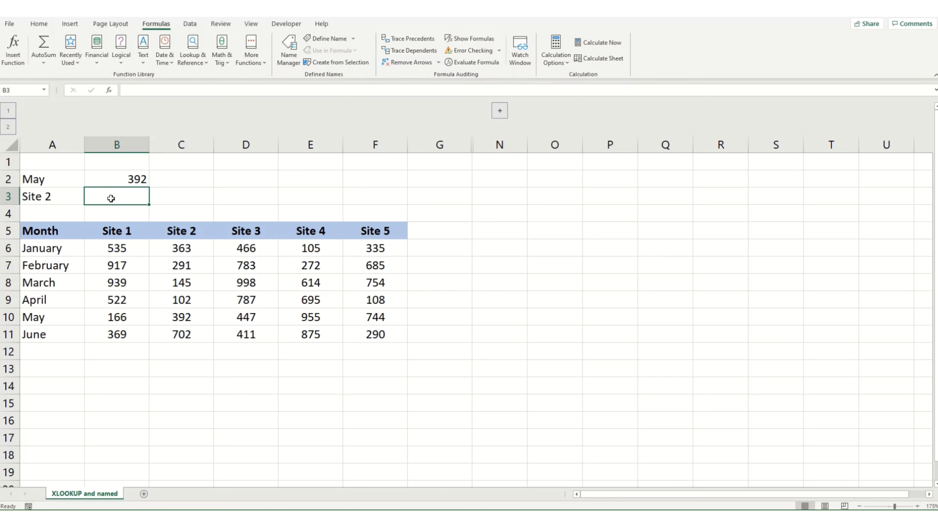
mouse_move(96, 181)
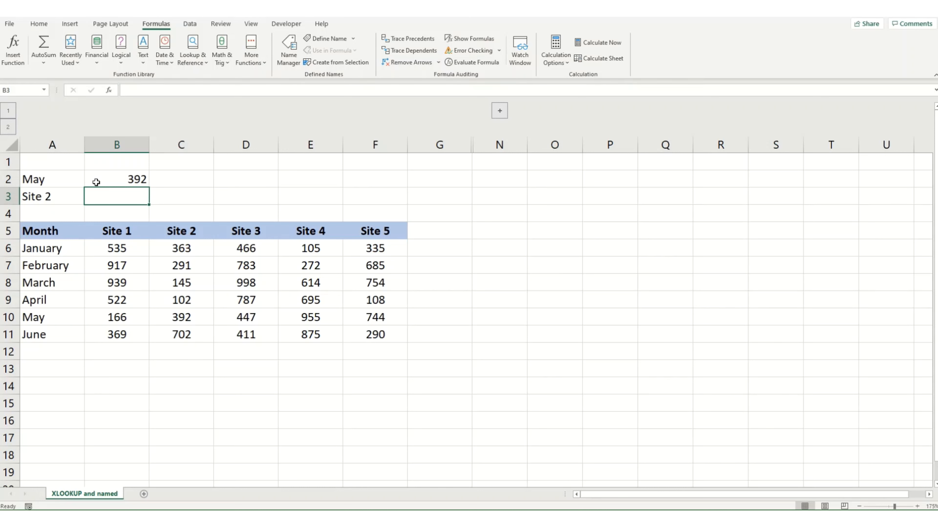
mouse_move(32, 203)
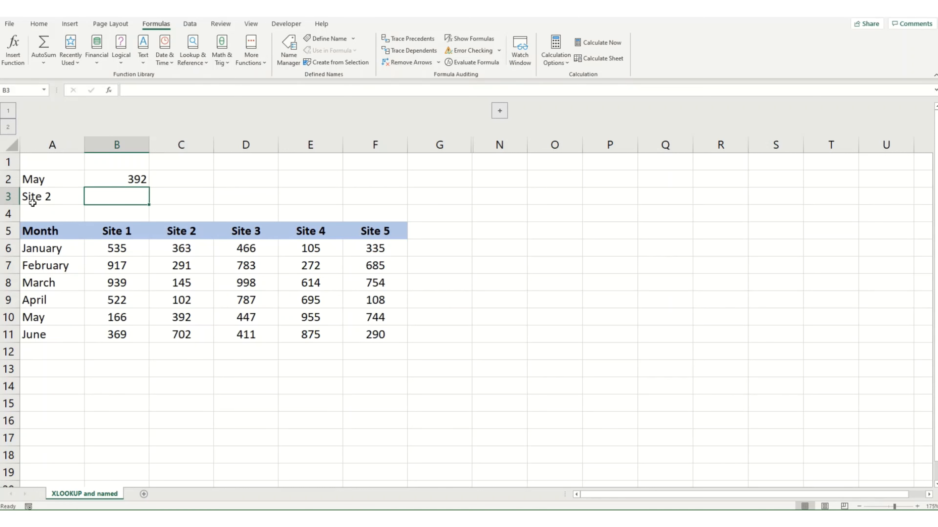
mouse_move(74, 282)
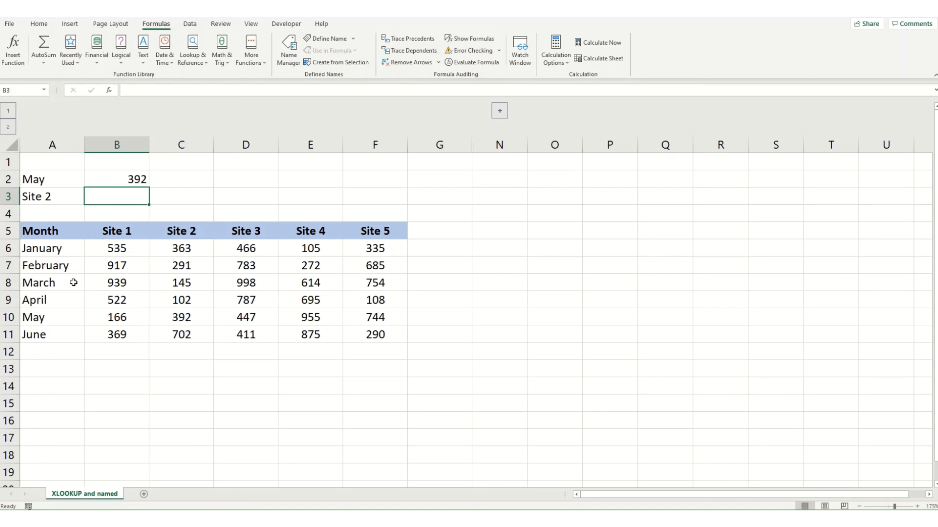
- Enter =XLOOKUP(A3,B5:F5,B10:F10) in B3, looking up Site 2 across the header row
text(=XLOOKUP()
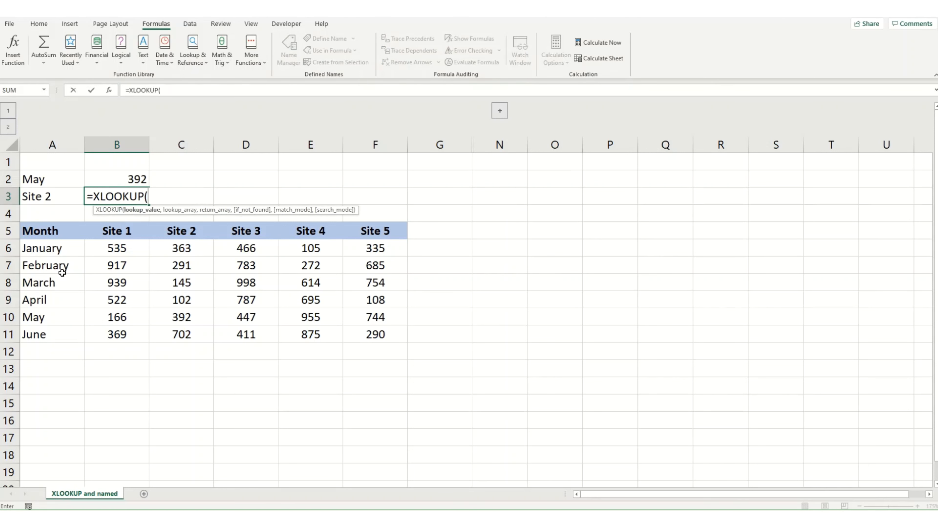
click(36, 197)
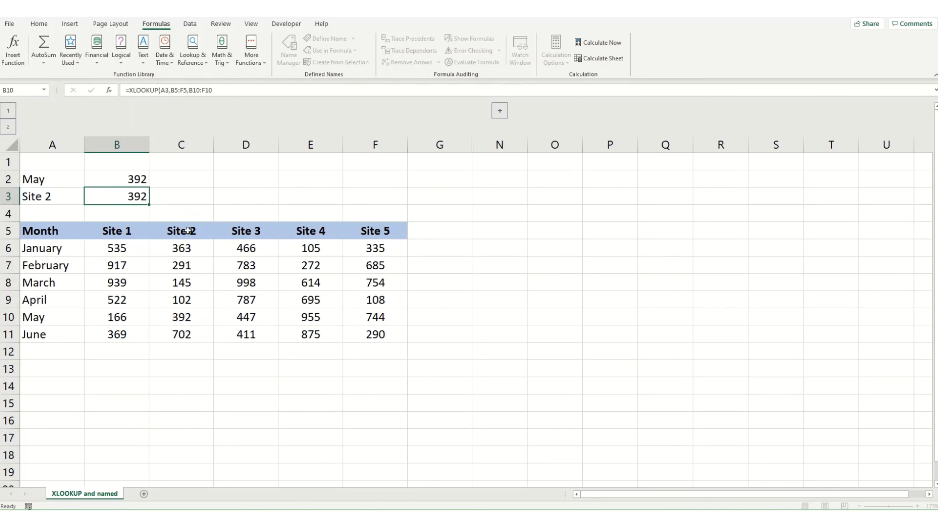
click(116, 214)
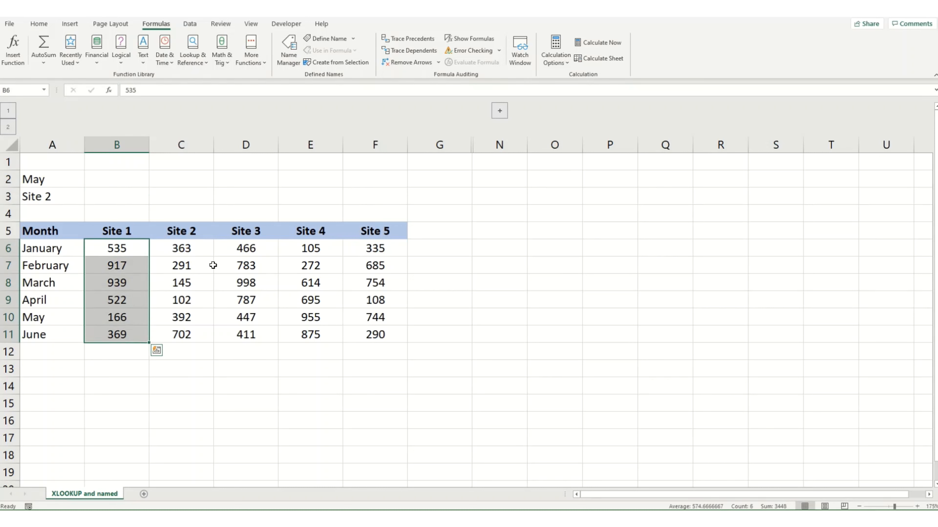
mouse_move(326, 38)
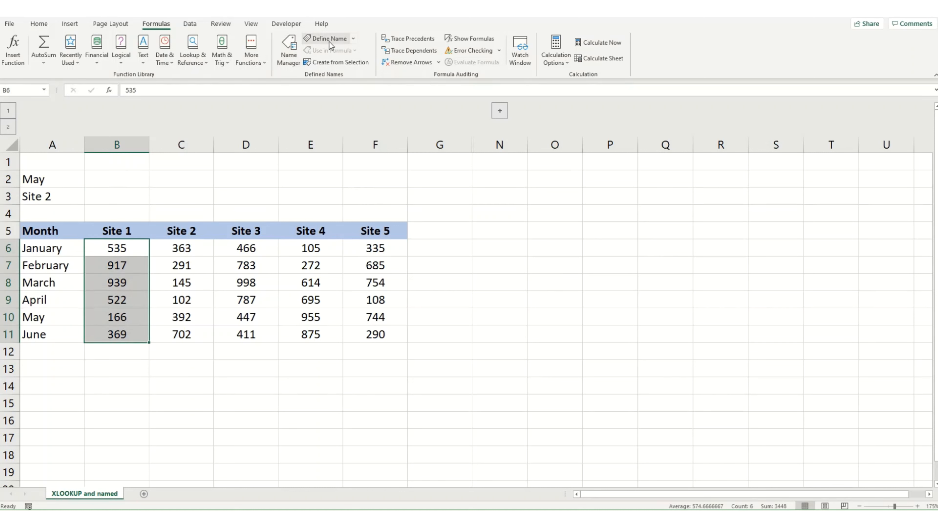
mouse_move(329, 51)
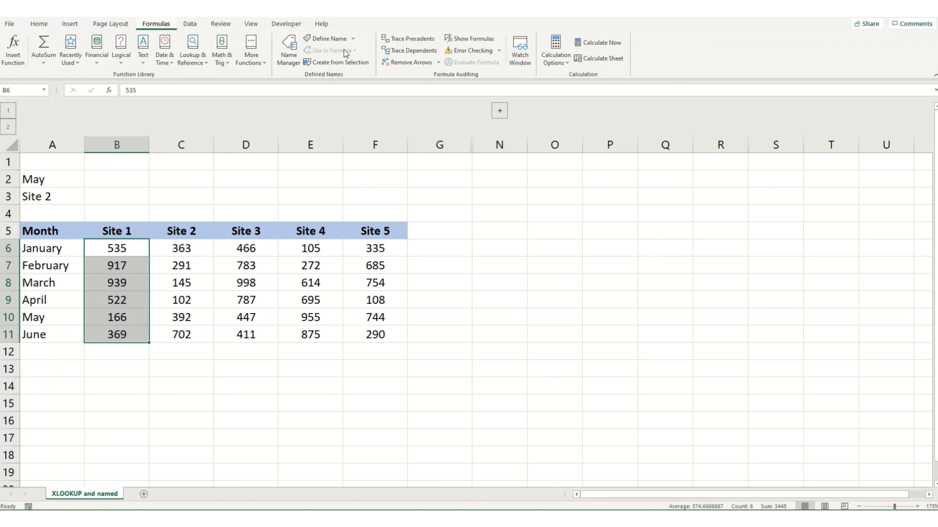
- Define names Site_1, Site_2 and so on for each site's column of monthly values
click(327, 38)
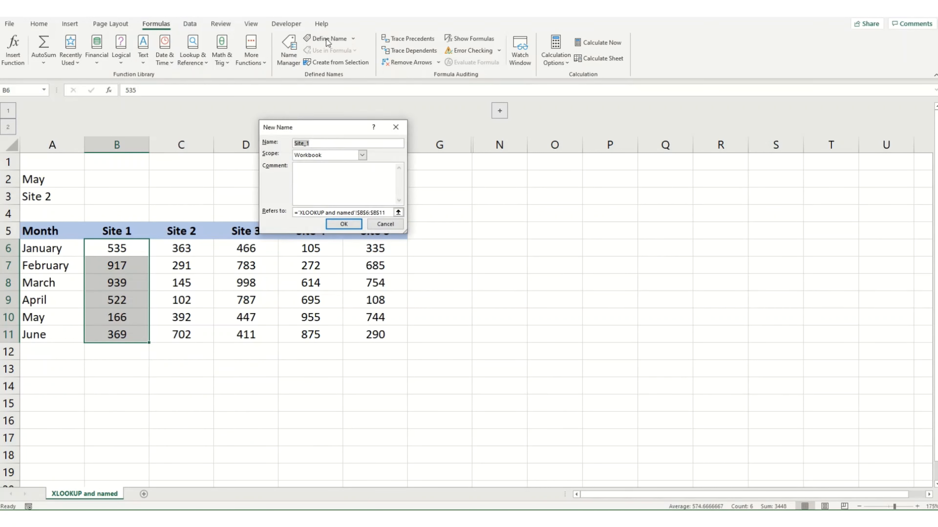
mouse_move(290, 118)
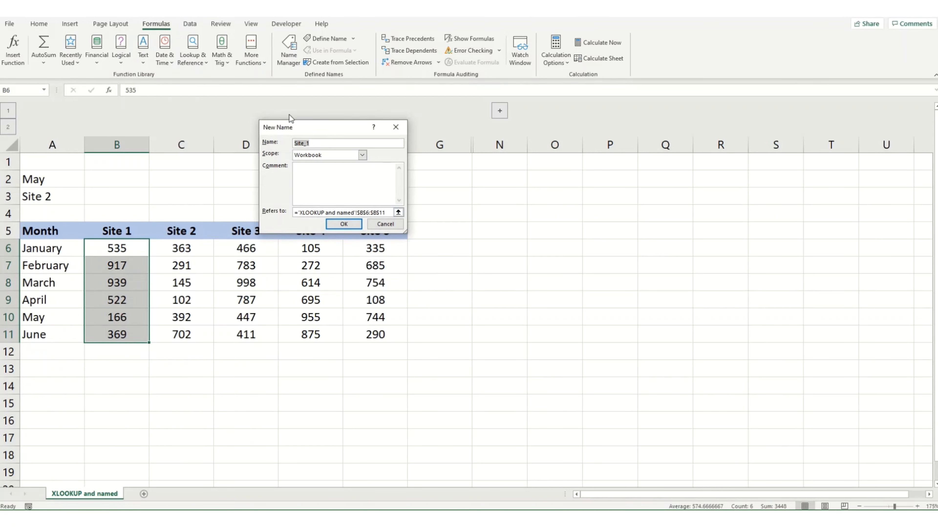
click(343, 224)
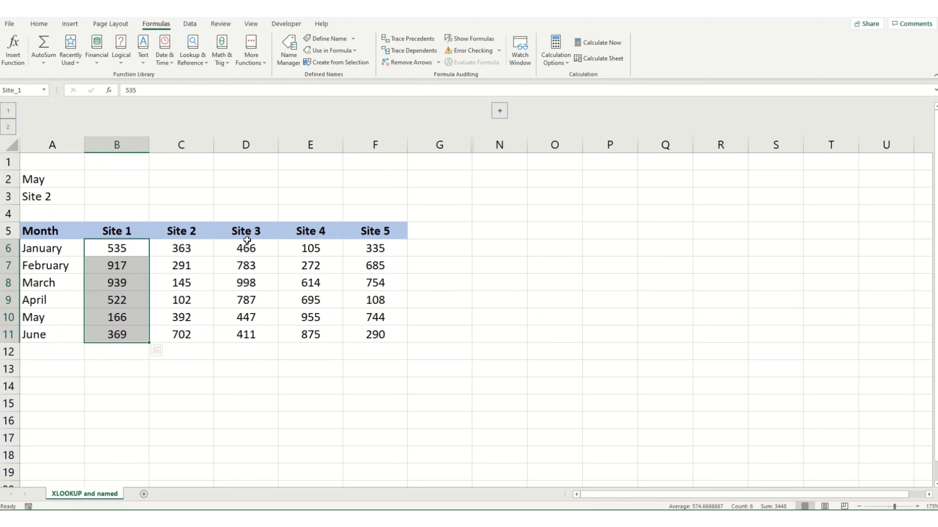
click(181, 248)
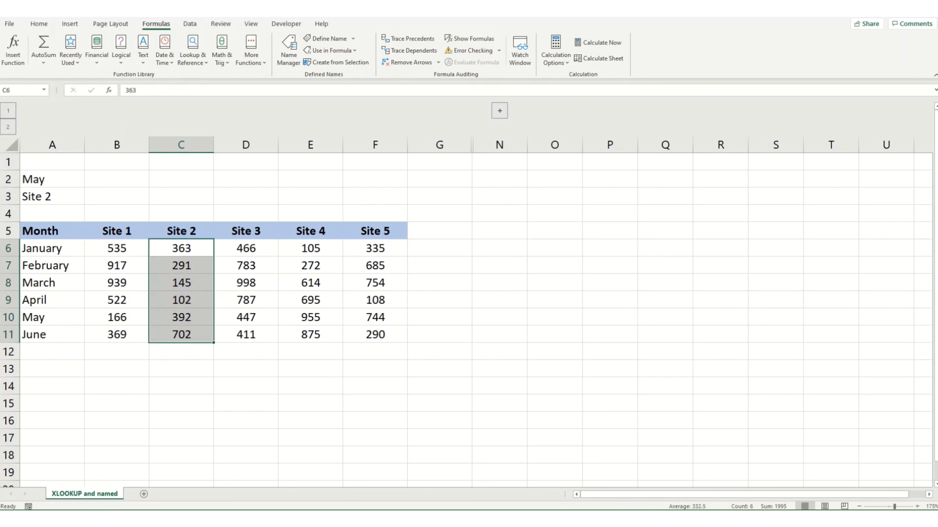
click(327, 38)
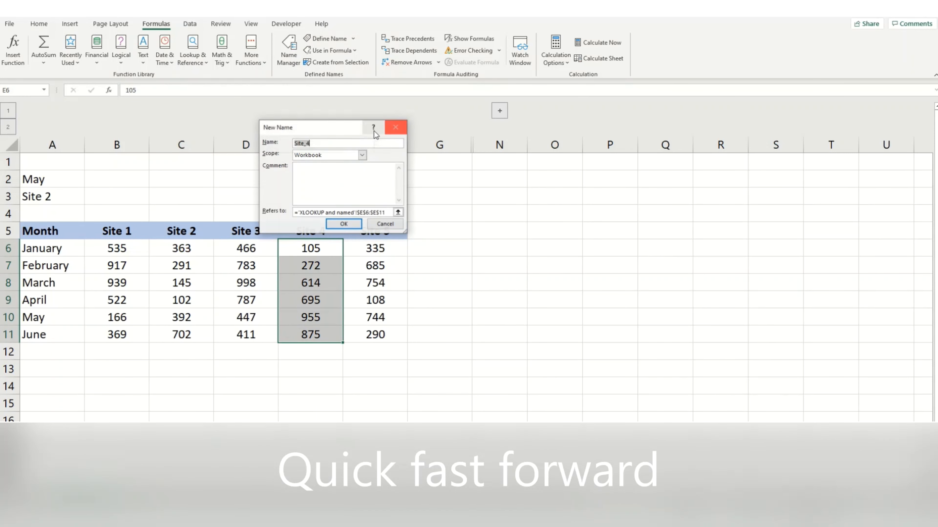
click(343, 224)
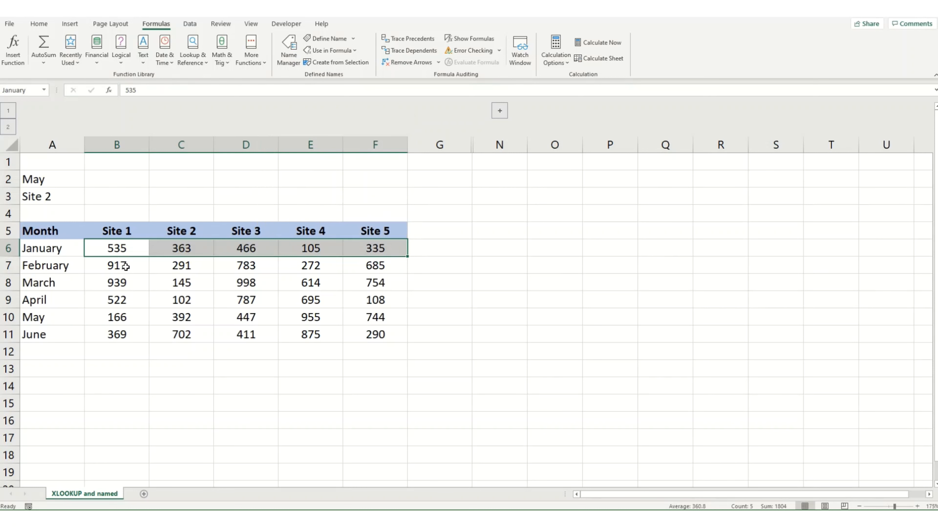
- Define names such as February, May and June for each month's B:F row of figures
click(117, 265)
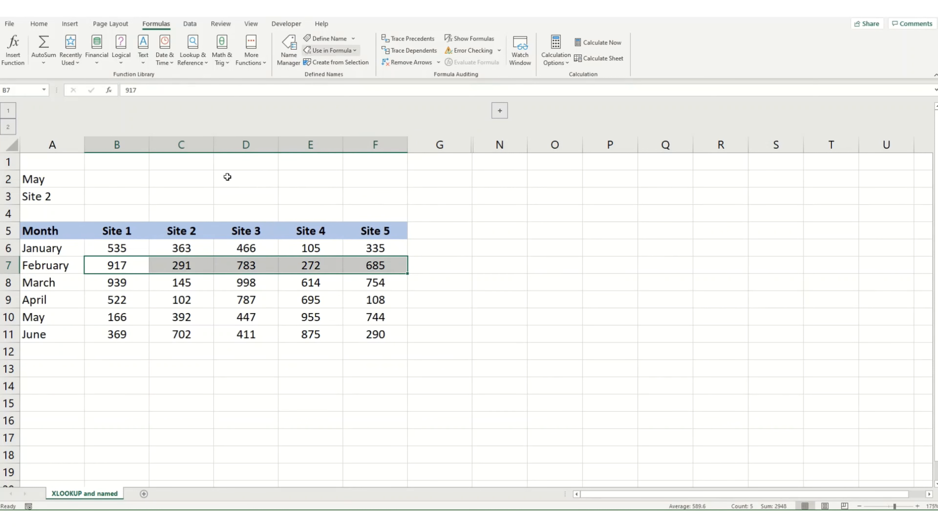
click(326, 37)
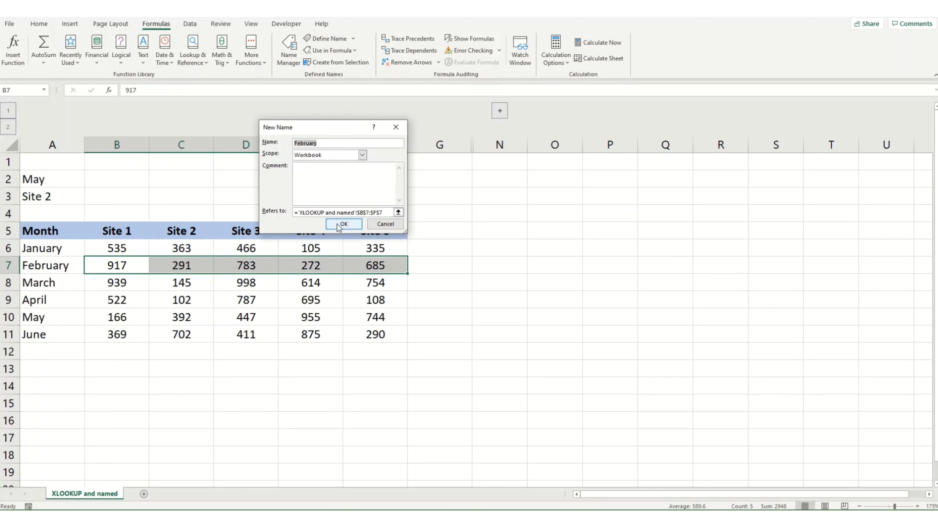
click(342, 223)
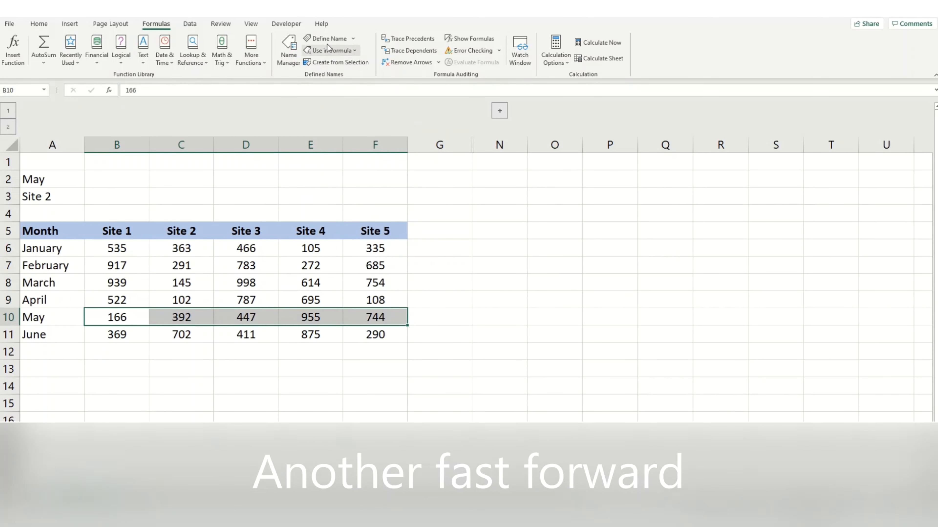
click(327, 38)
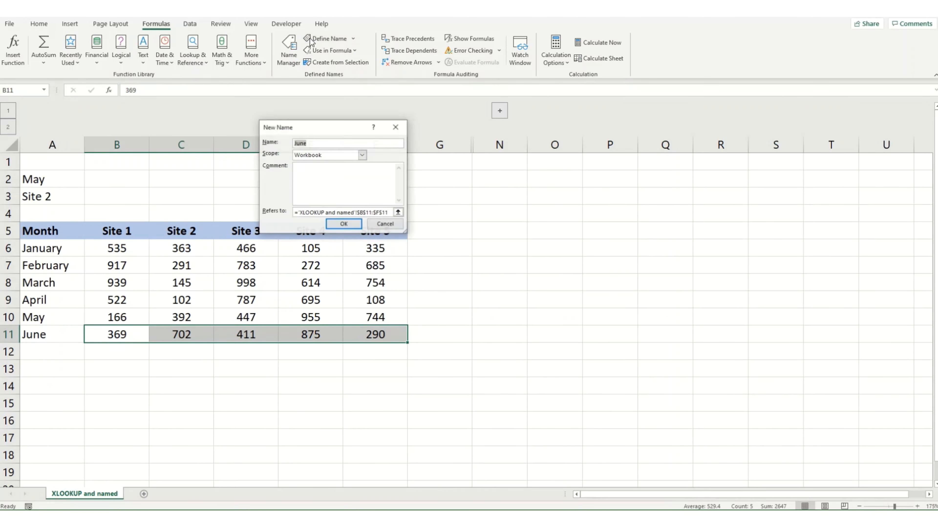
click(343, 224)
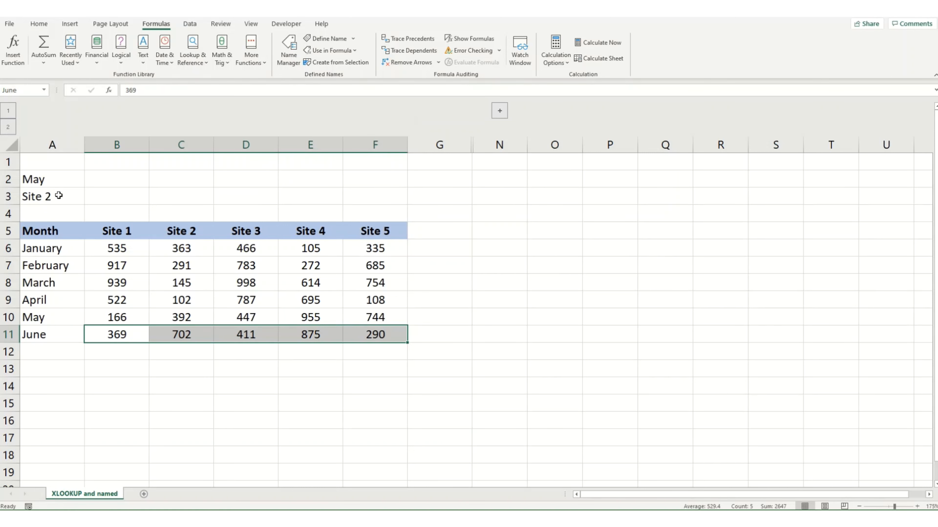
click(53, 179)
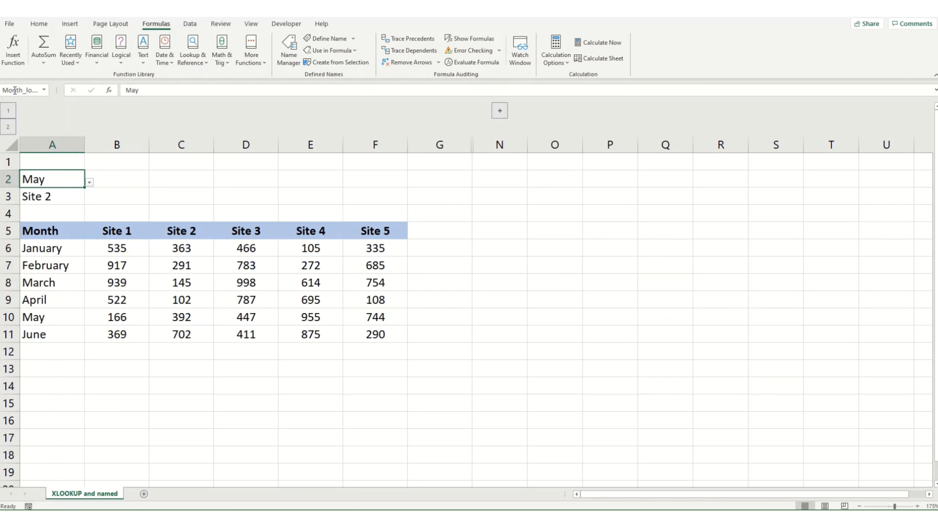
- Name A2 Month_lookup, A6:A11 Month and B5:F5 Sites via the Name Box
click(52, 196)
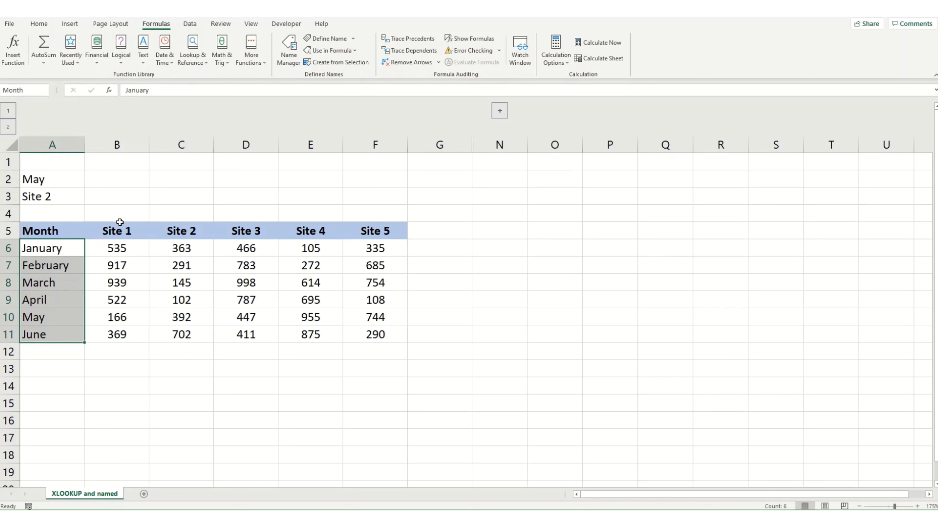
click(117, 231)
text(Site)
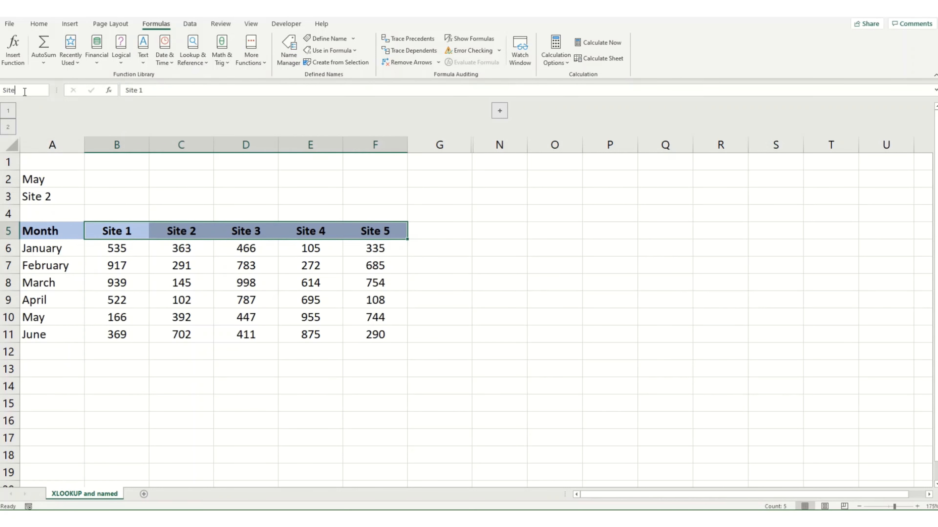
text(s)
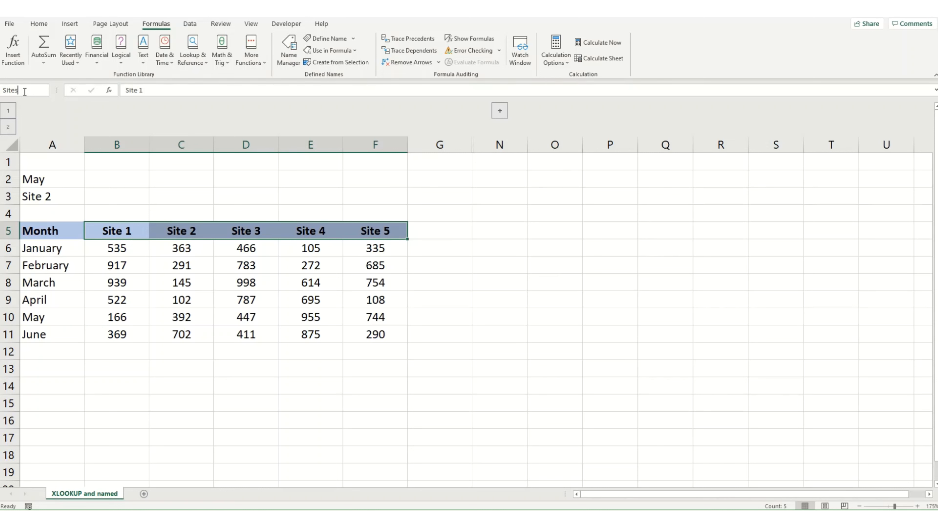
click(116, 179)
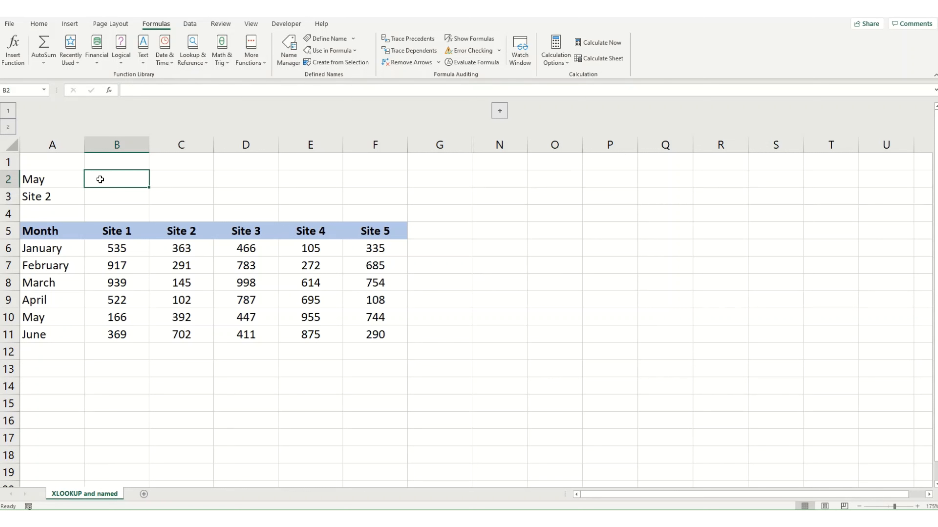
- Enter =XLOOKUP(Month_lookup,Month,Site_2) in B2 and =XLOOKUP(Site_lookup,Sites,May) in B3, both returning 392
text(=)
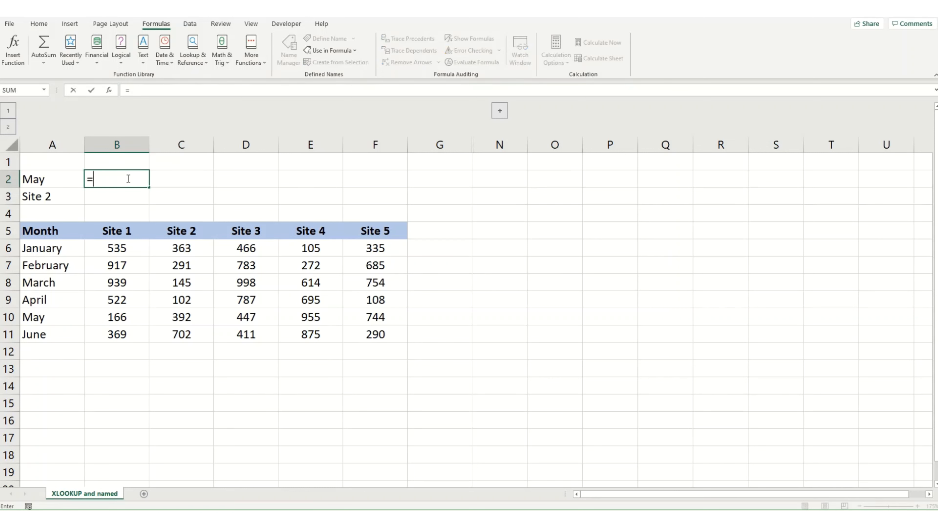
text(XLOOKUP()
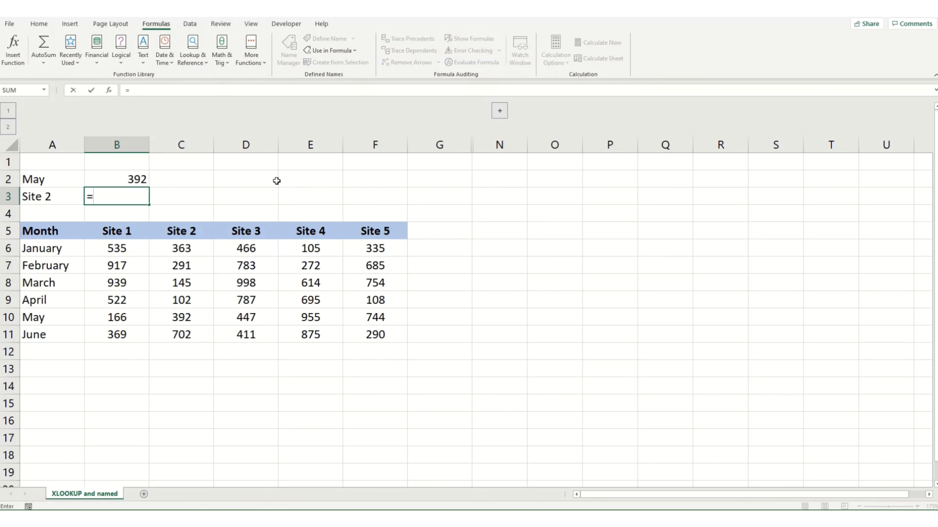
text(xlo)
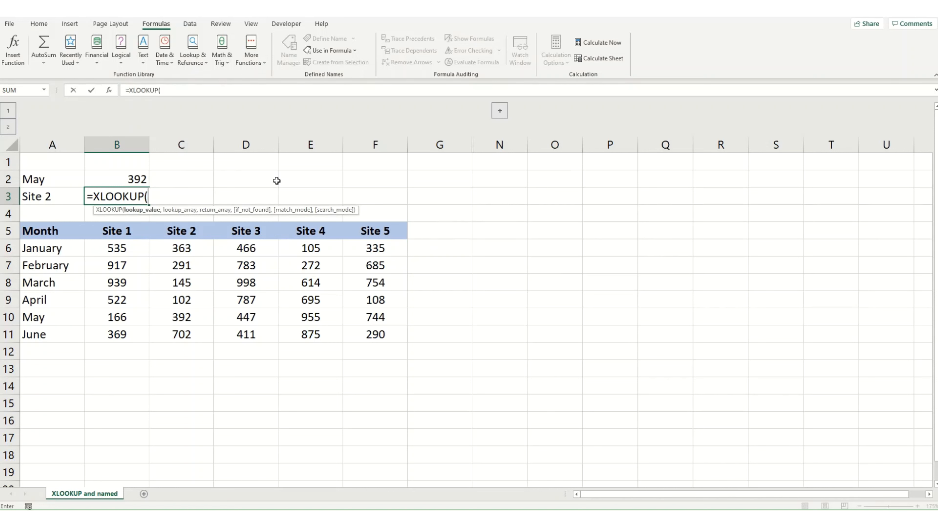
text(sit)
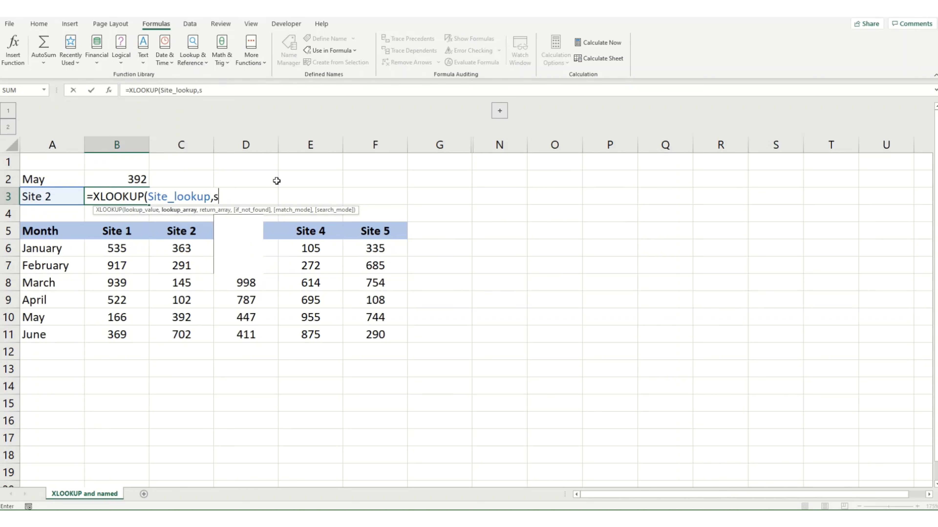
text(ite)
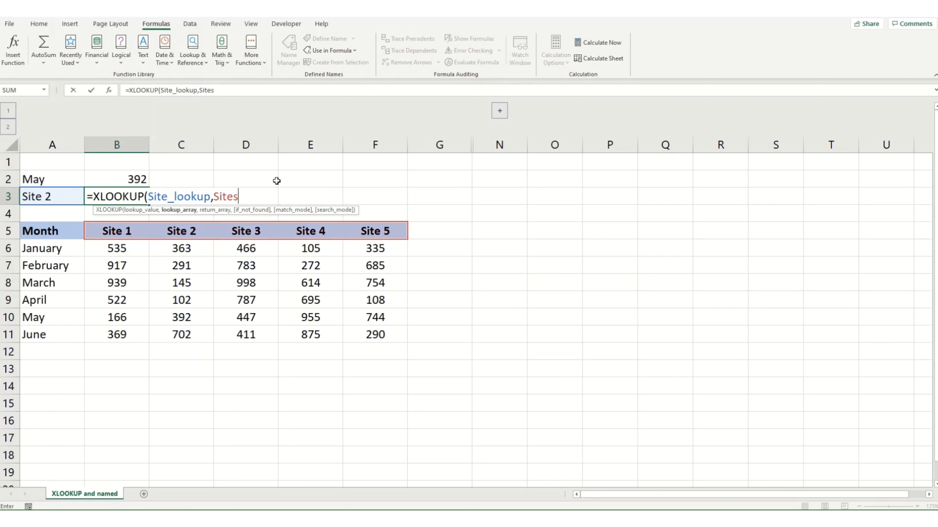
text(,)
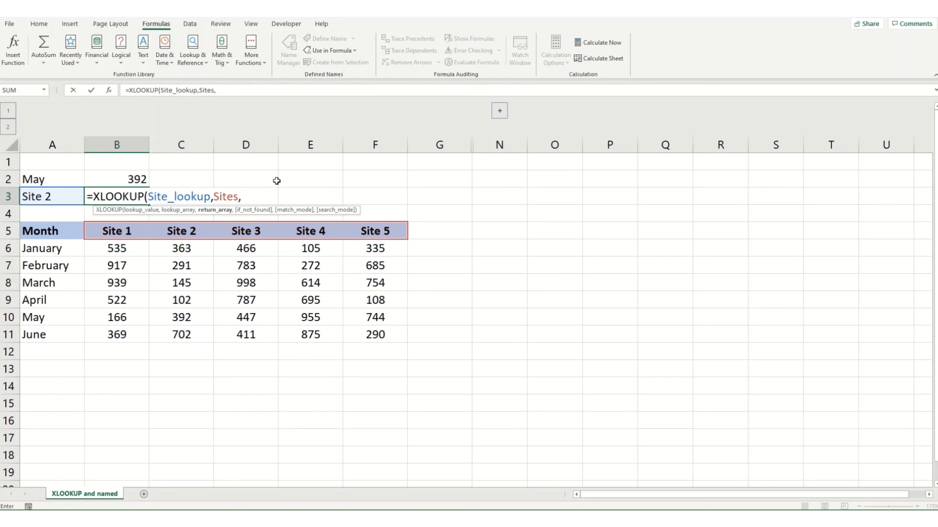
text(may)
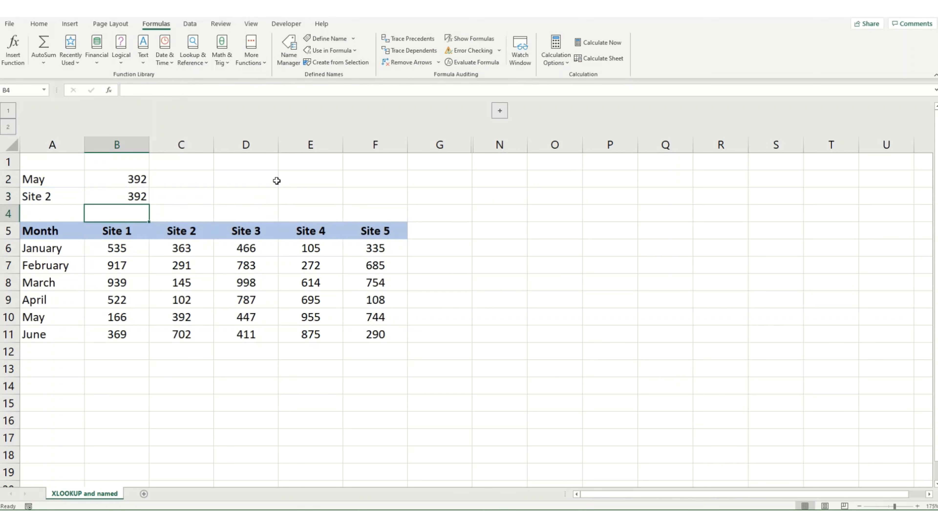
mouse_move(260, 88)
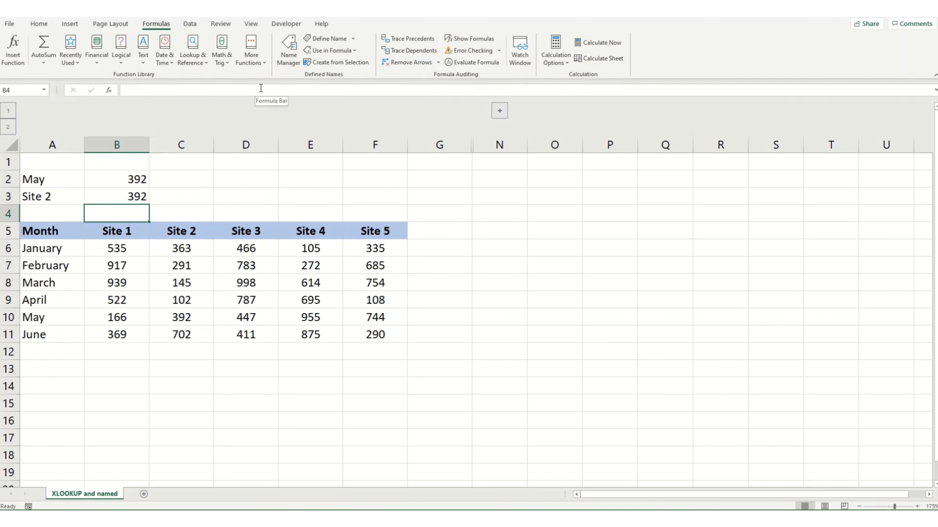
click(117, 179)
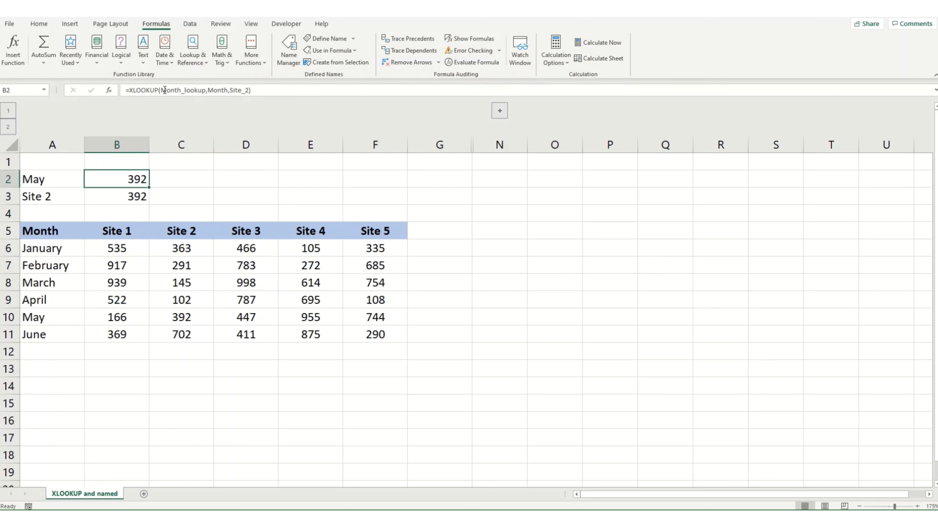
mouse_move(249, 96)
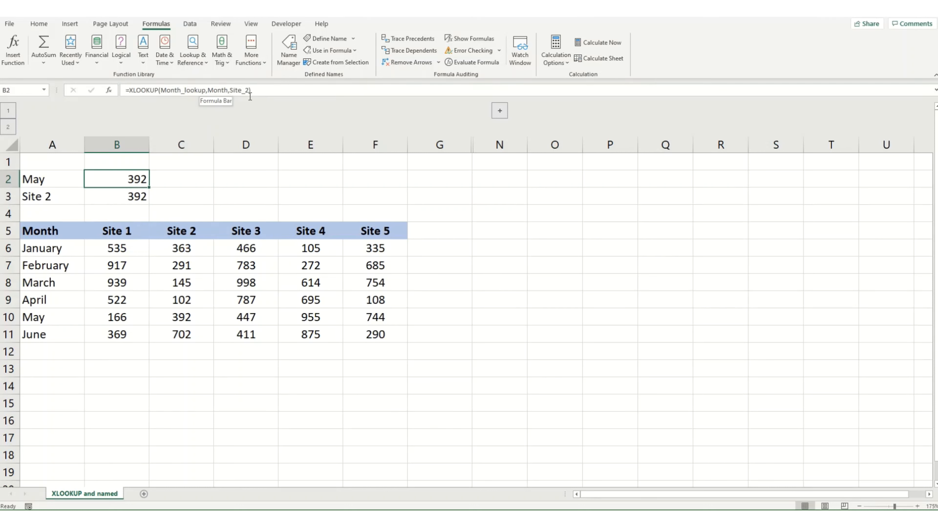
mouse_move(133, 226)
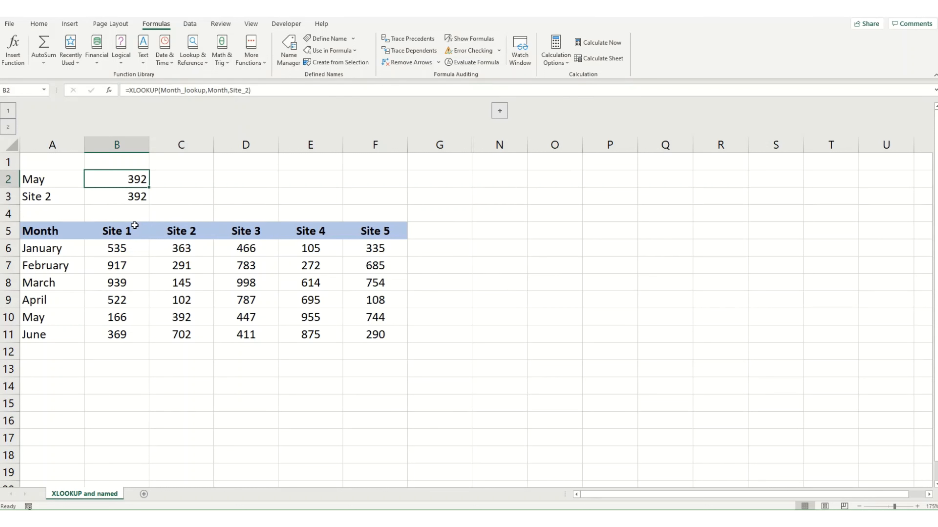
- Enter an XLOOKUP in H2 matching Month_lookup against the table's Month and Site 2 columns, returning 392
click(499, 110)
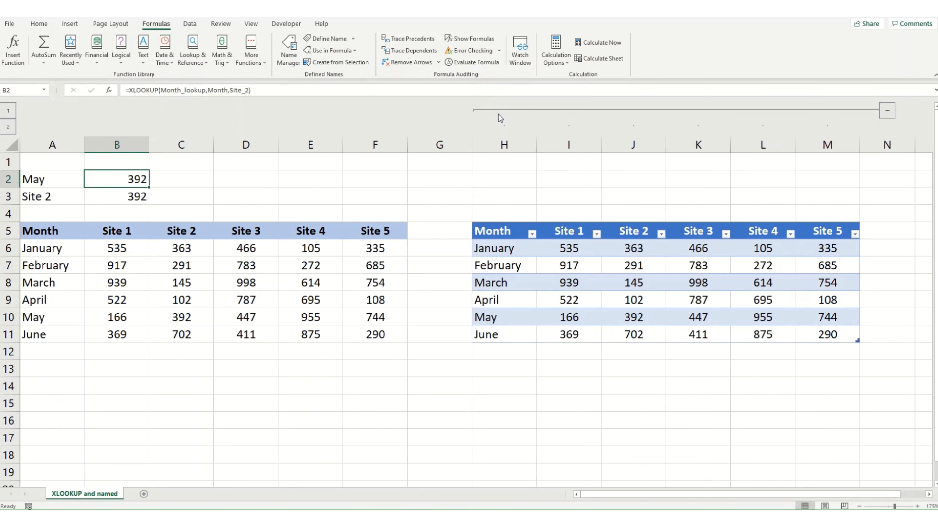
mouse_move(261, 243)
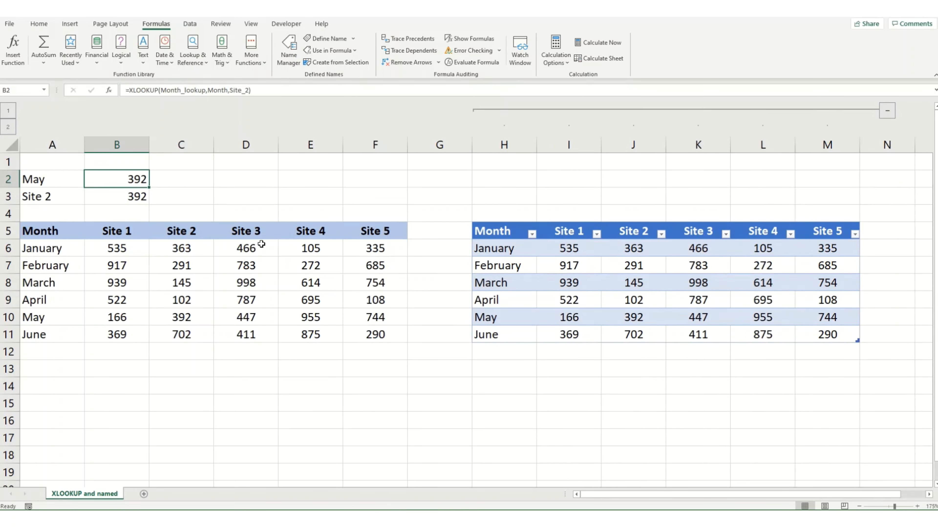
click(503, 179)
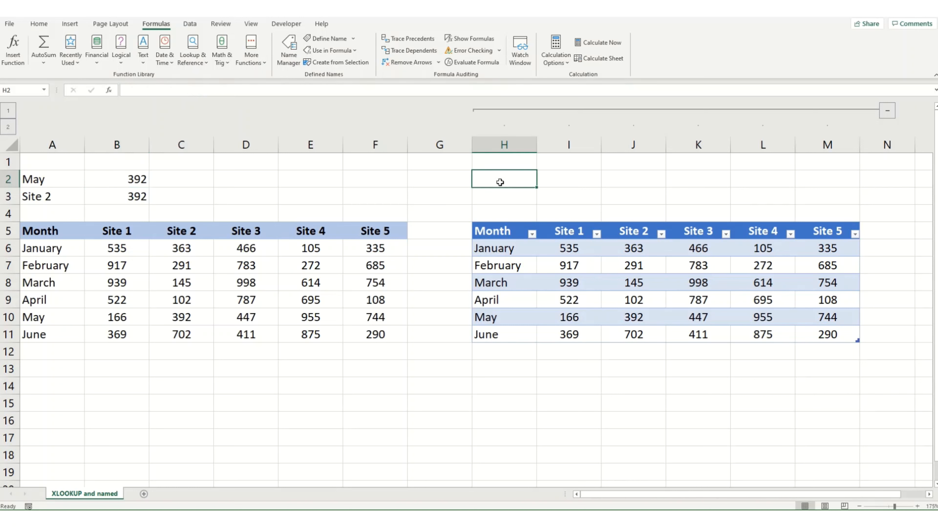
text(=x)
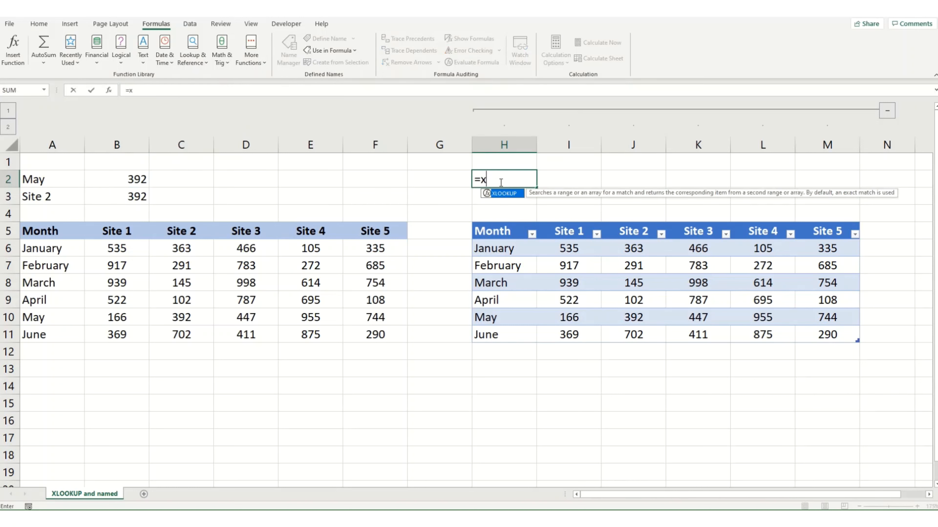
text(LOOKUP(Month_lookup)
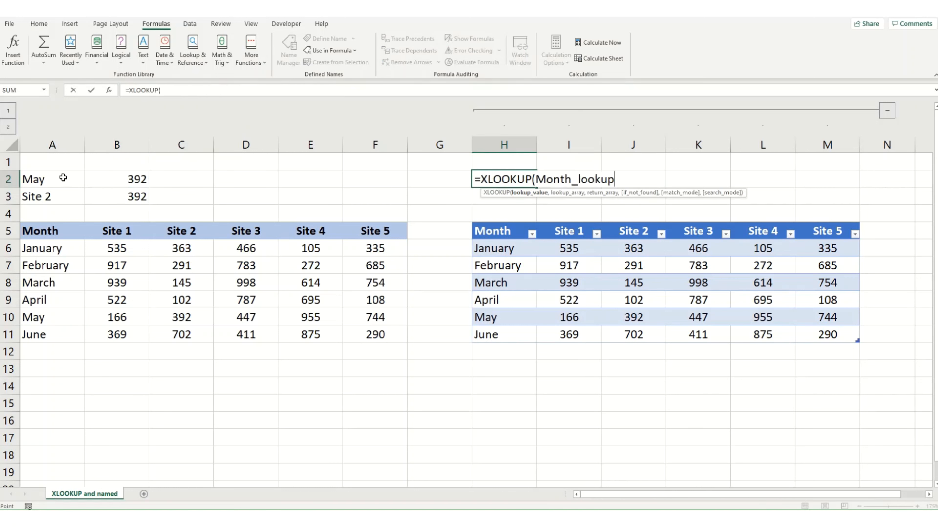
click(53, 178)
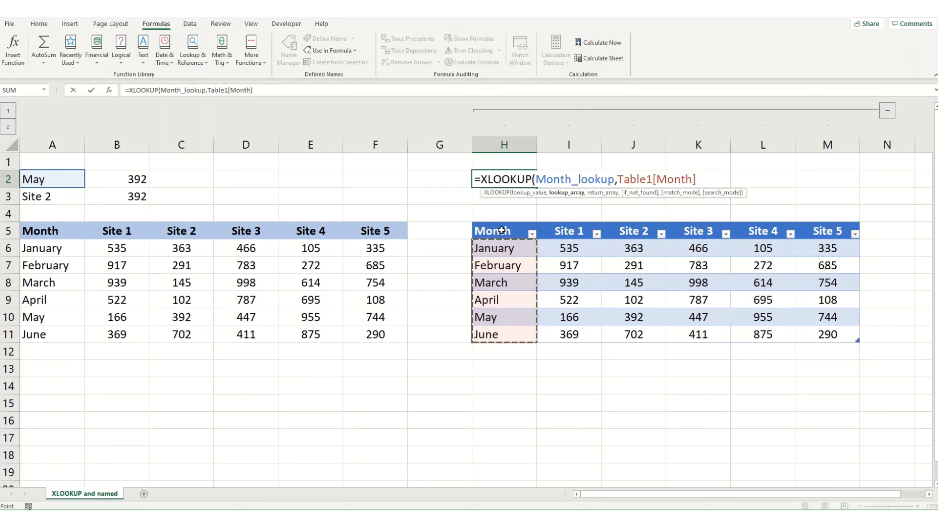
text(,)
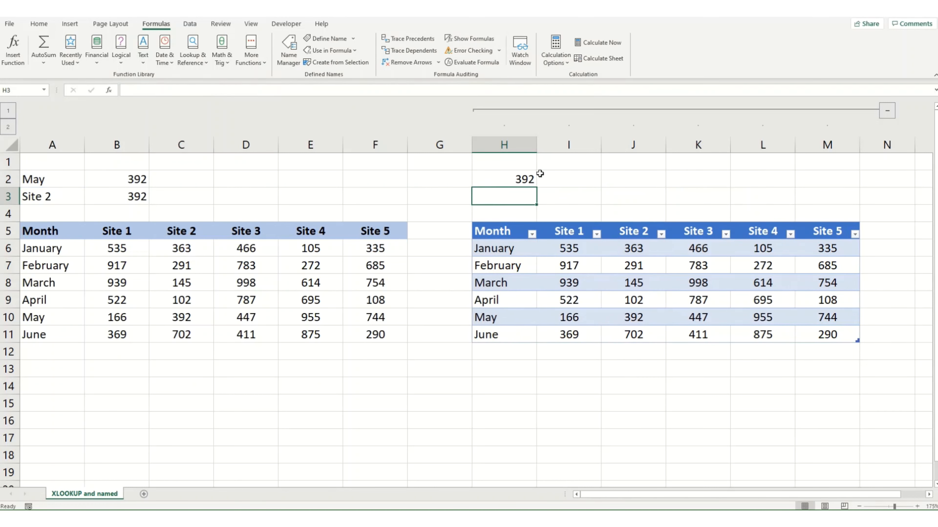
click(503, 179)
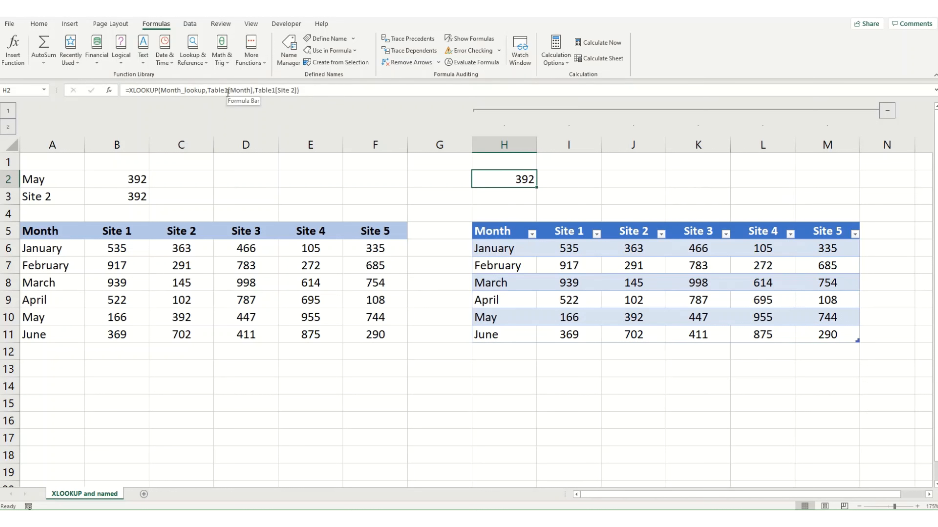
- Rename the right-hand table to Data_2021 so H2 references Data_2021[Month] and Data_2021[Site 2]
click(503, 248)
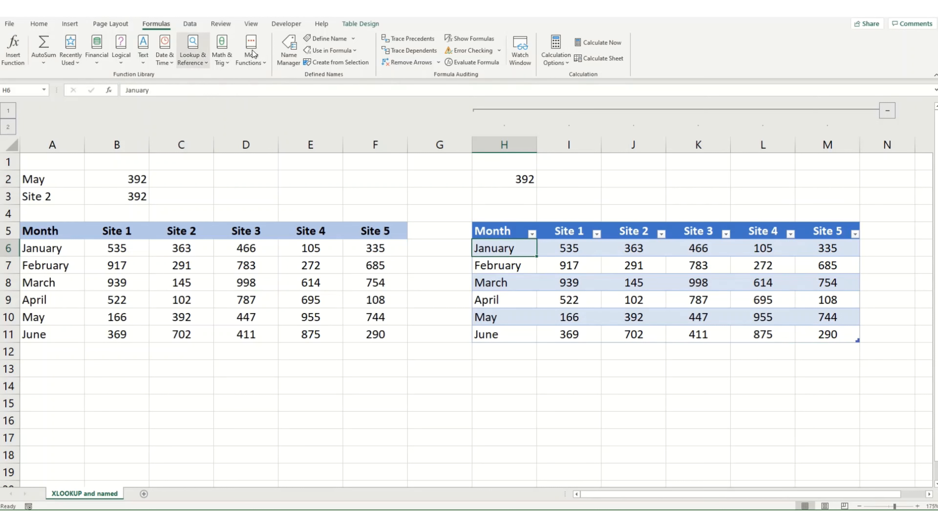
click(360, 24)
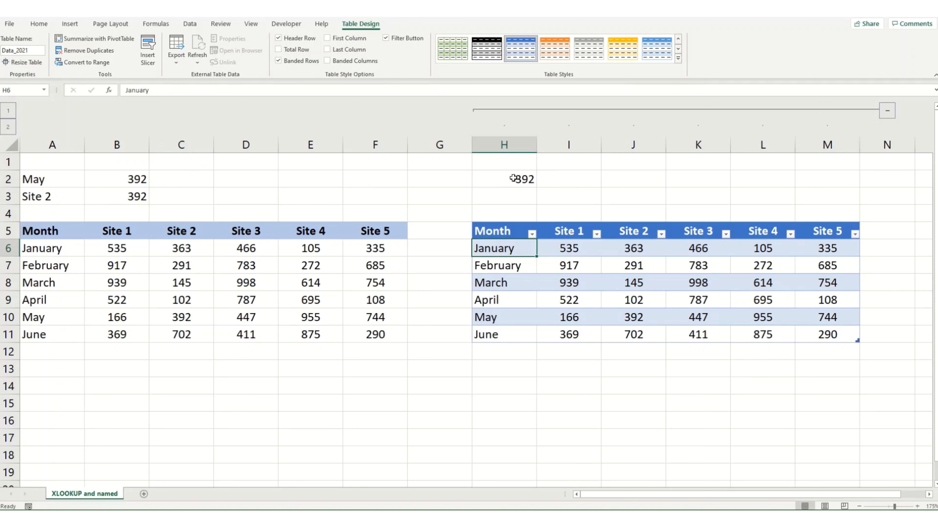
click(504, 178)
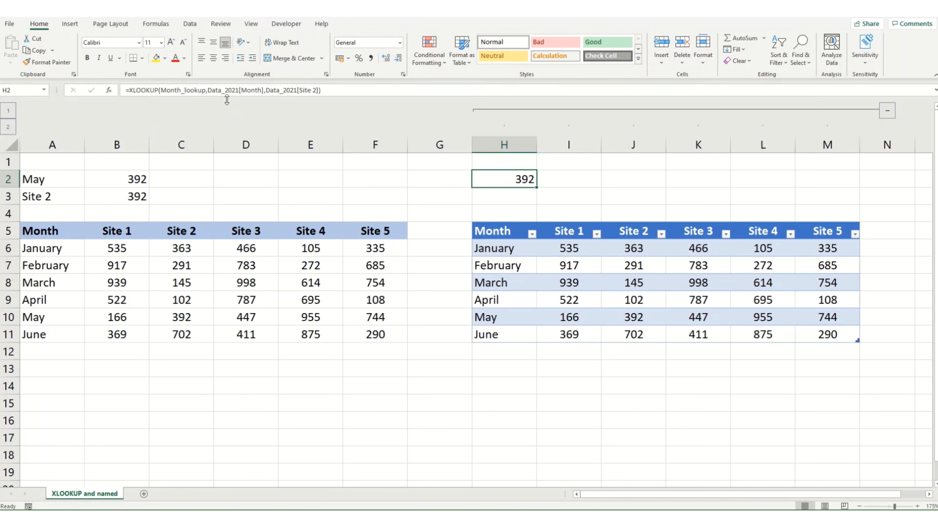
mouse_move(233, 93)
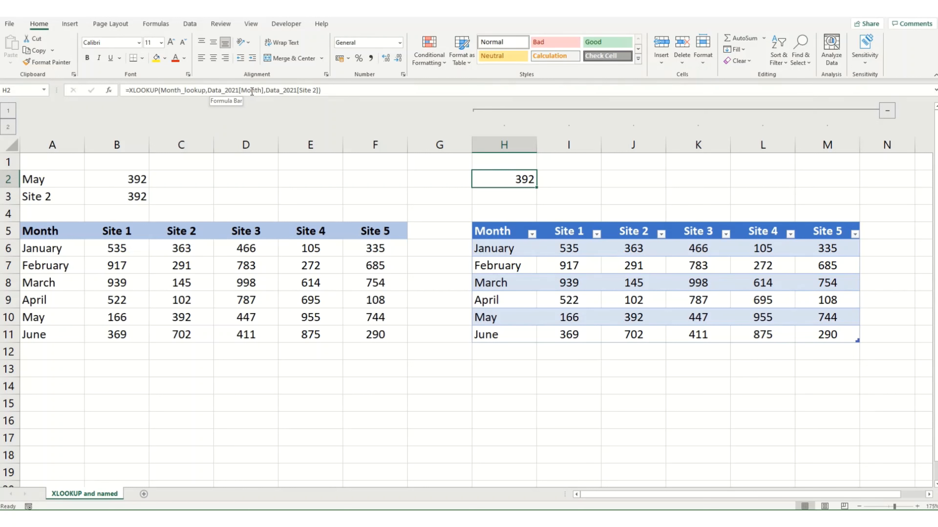
mouse_move(300, 101)
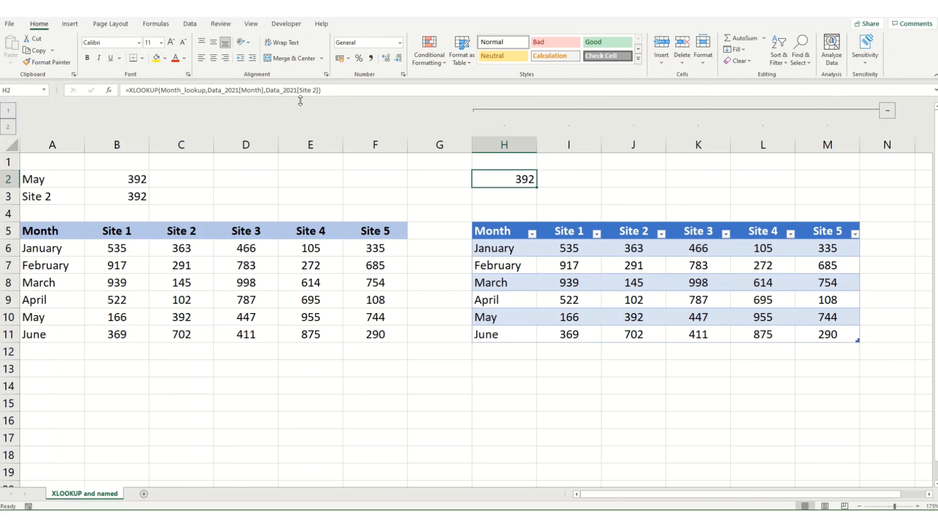
click(503, 197)
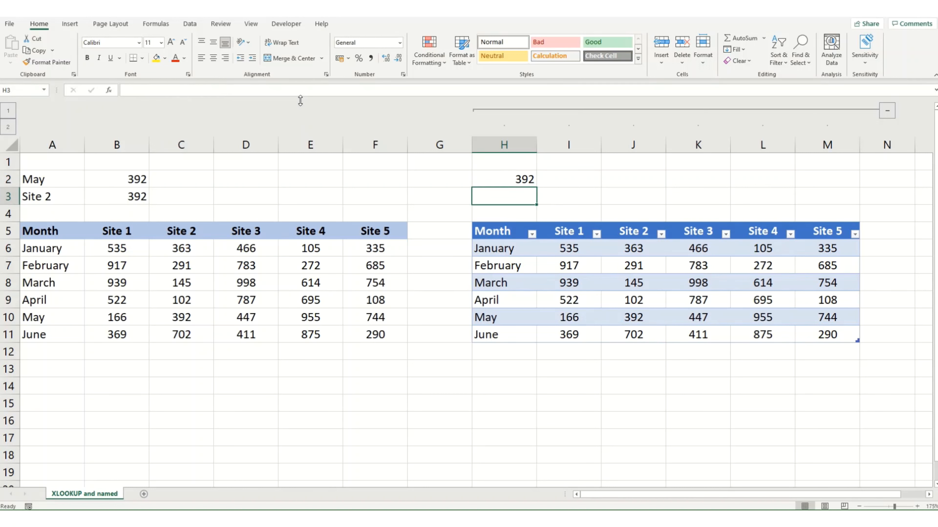
- Enter an XLOOKUP in H3 matching Site_lookup against Data_2021's Site 1 to Site 5 headers, returning 392
text(=)
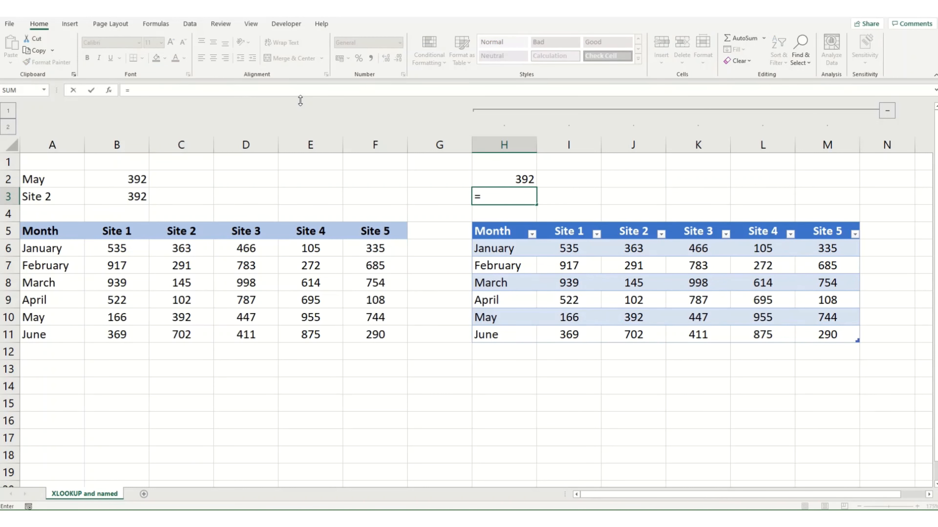
text(xl)
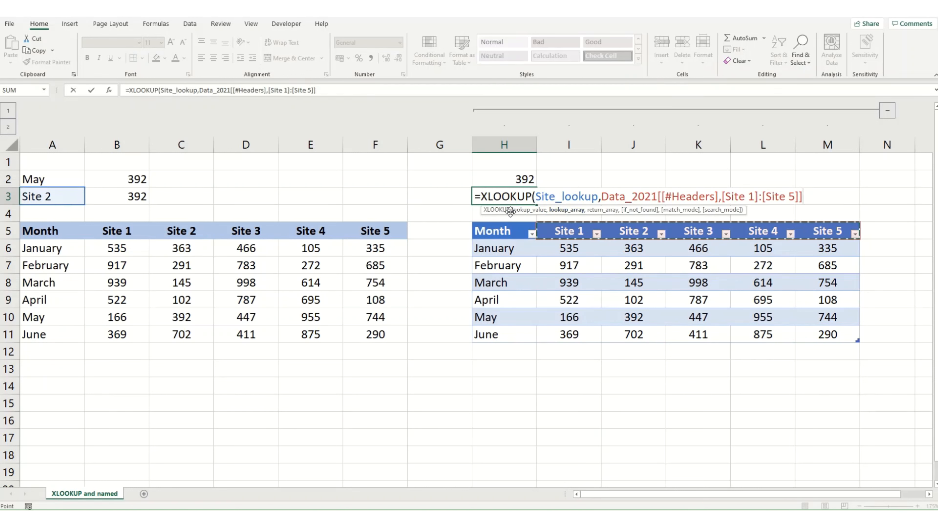
text(,)
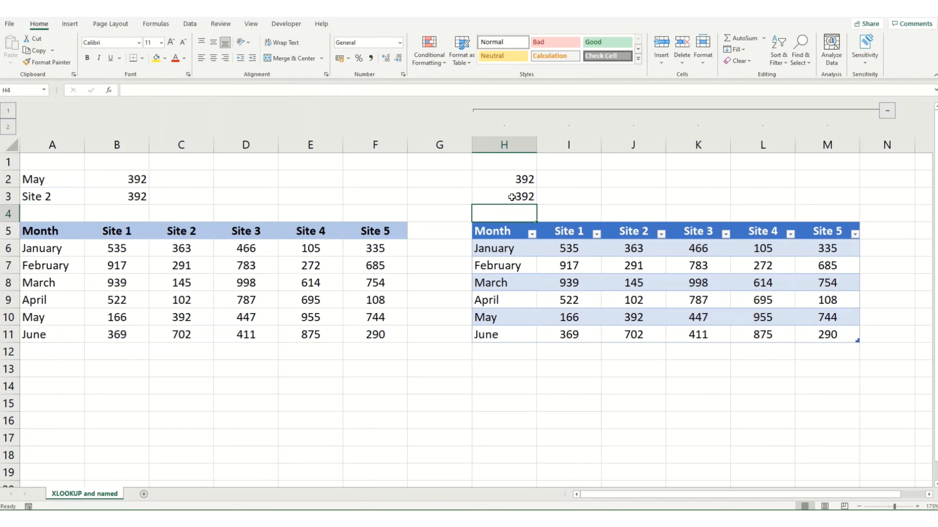
click(503, 179)
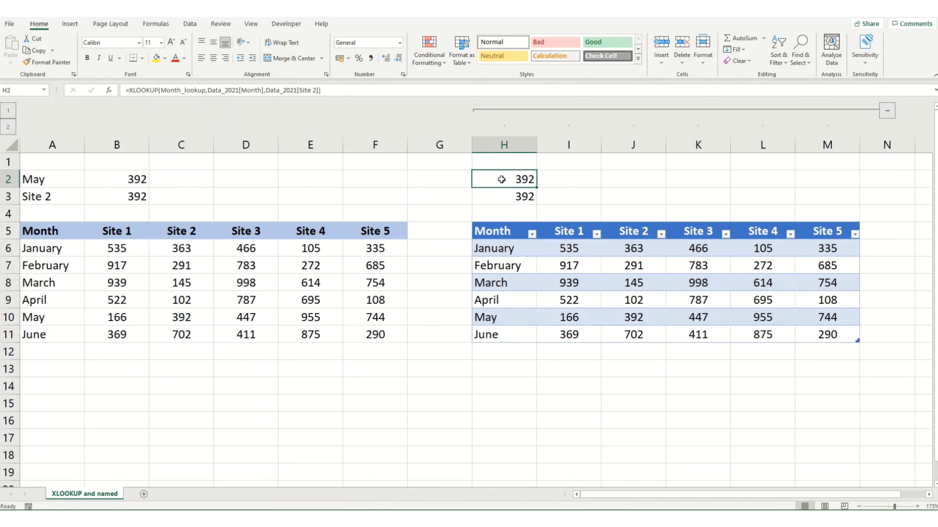
mouse_move(555, 353)
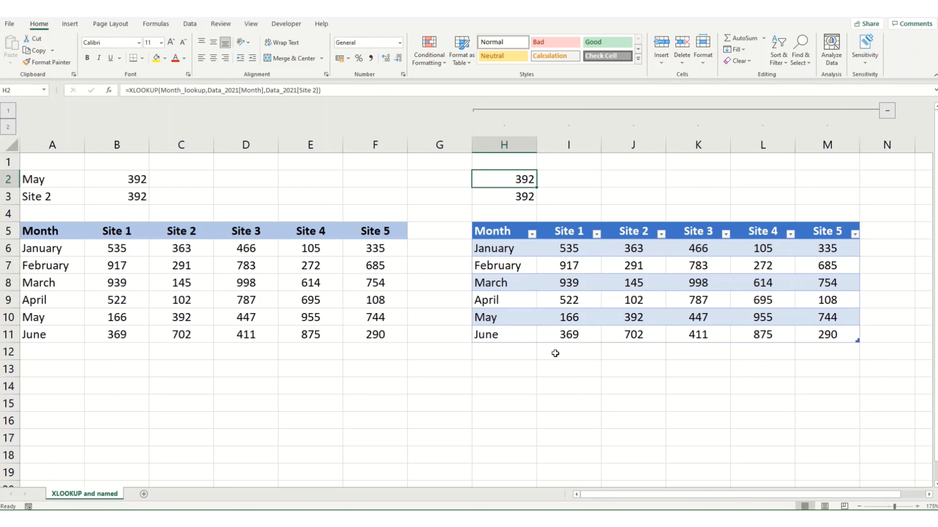
mouse_move(204, 93)
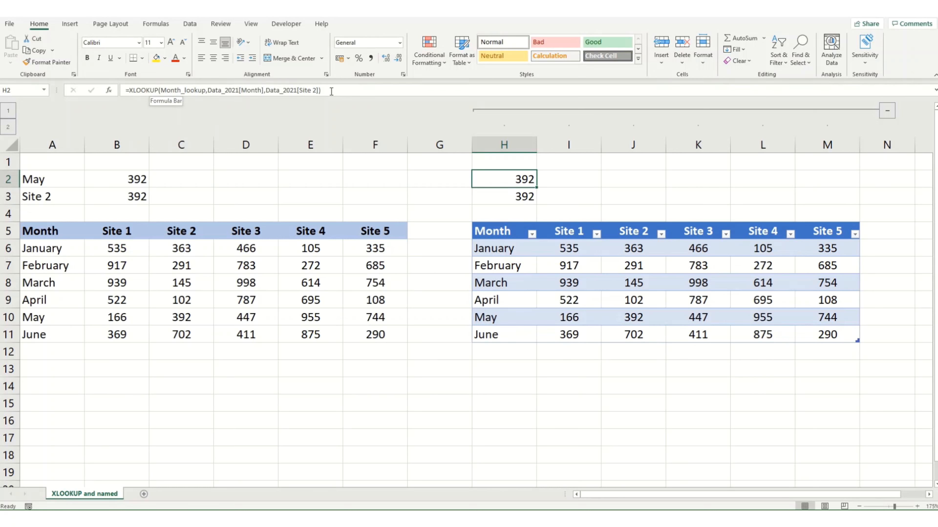
mouse_move(410, 284)
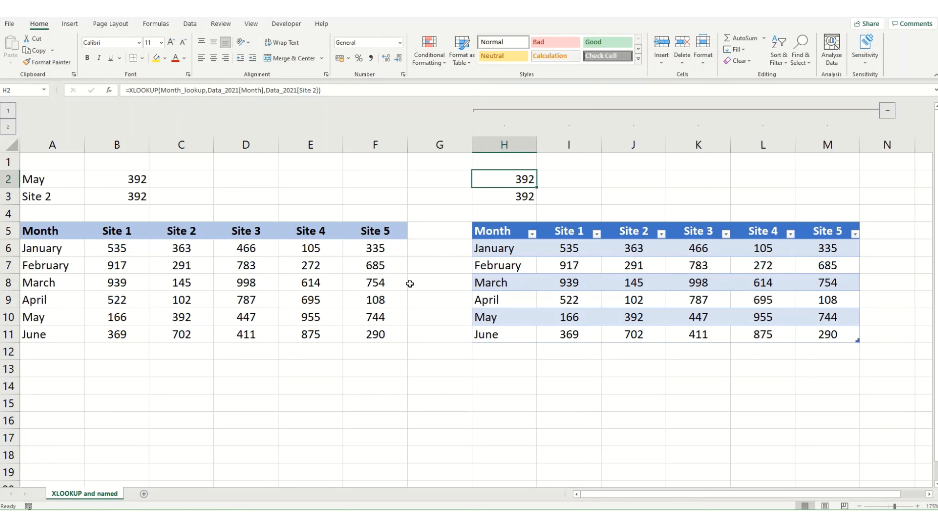
mouse_move(143, 264)
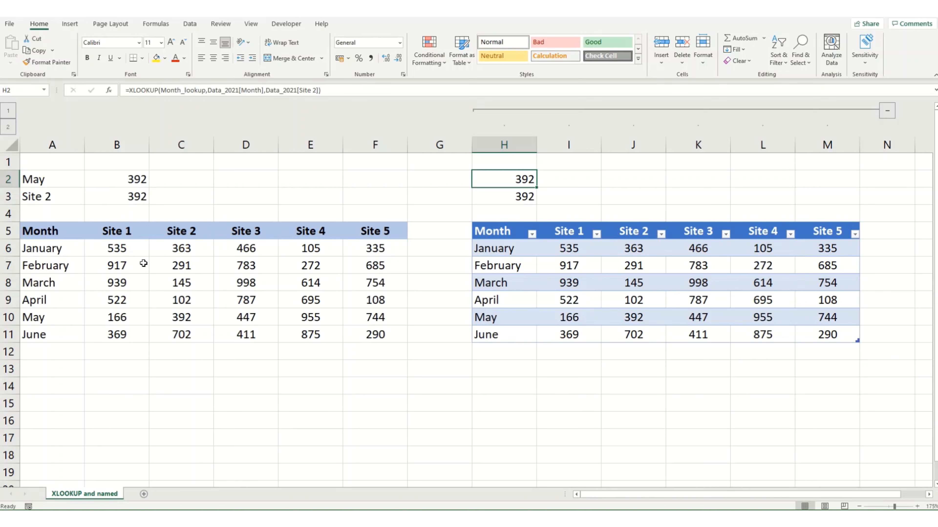
mouse_move(157, 231)
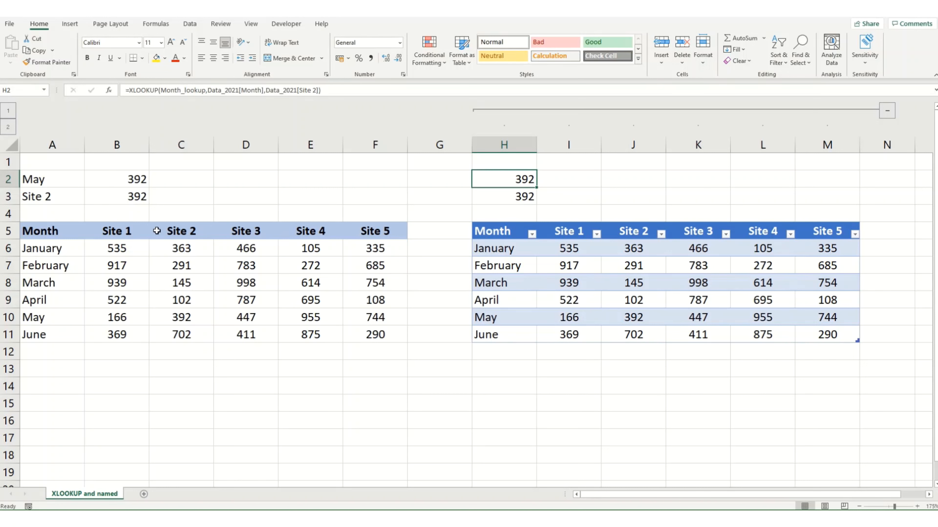
mouse_move(215, 250)
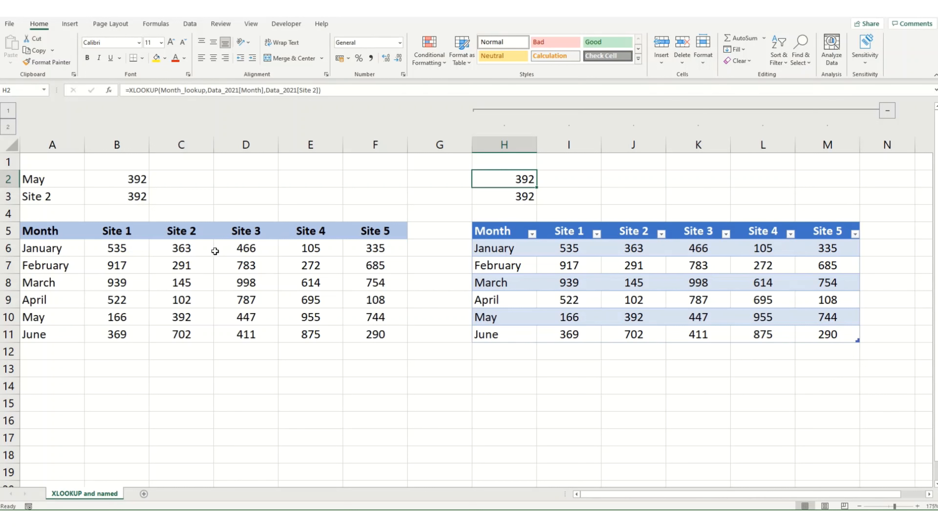
mouse_move(914, 308)
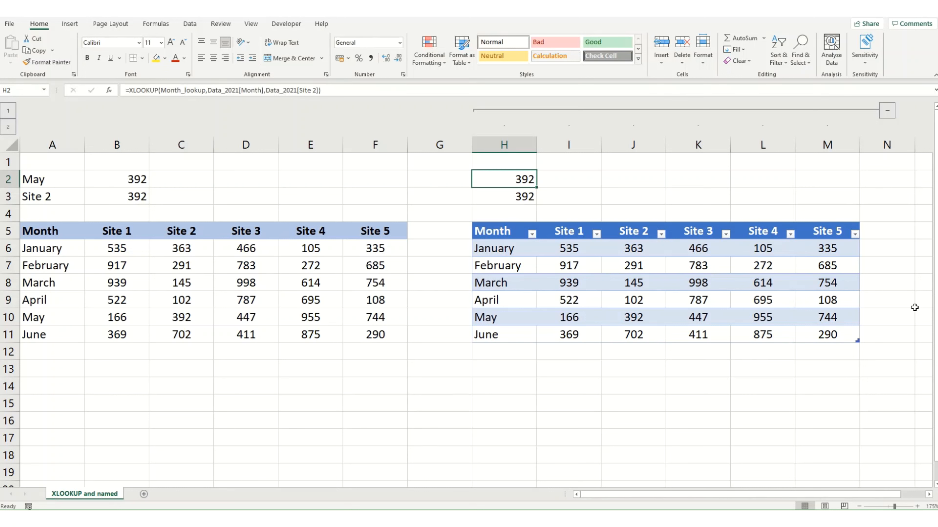
mouse_move(605, 228)
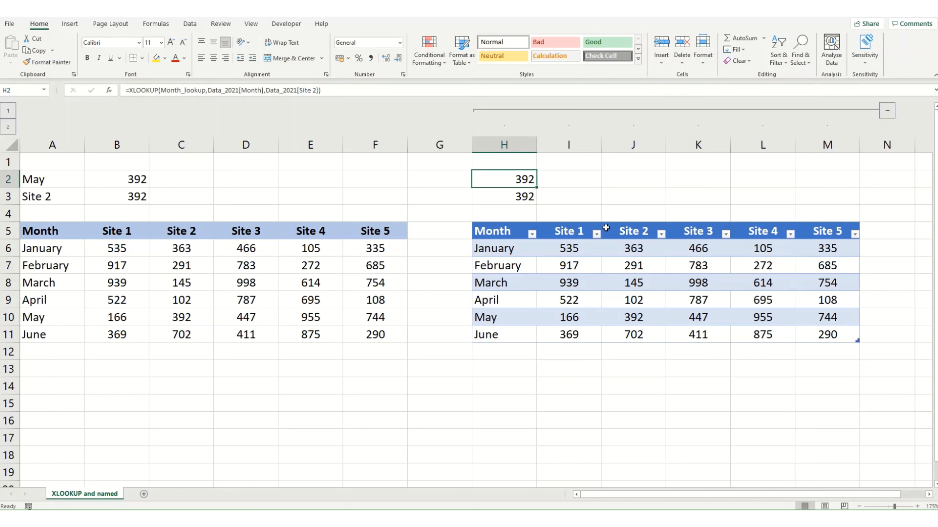